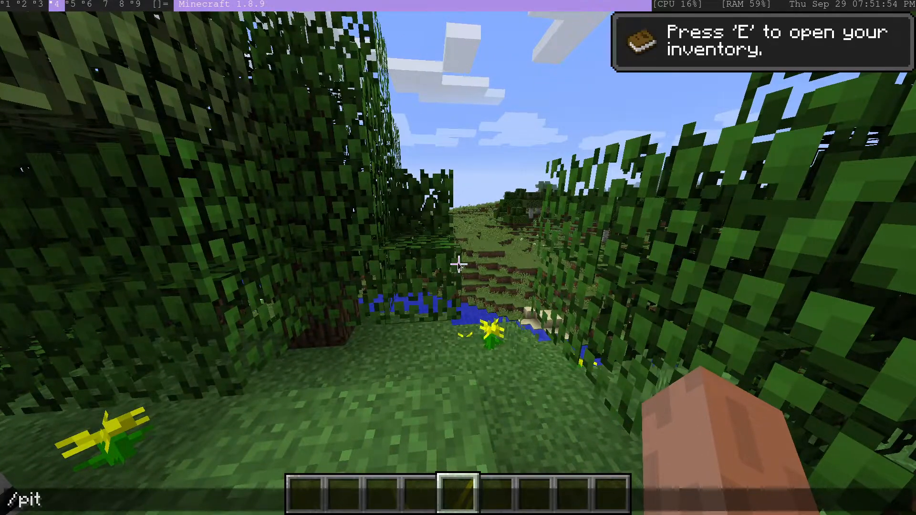
Run /pithelper to bring up the PitHelper settings on the General options
{"action": "type", "text": "helper"}
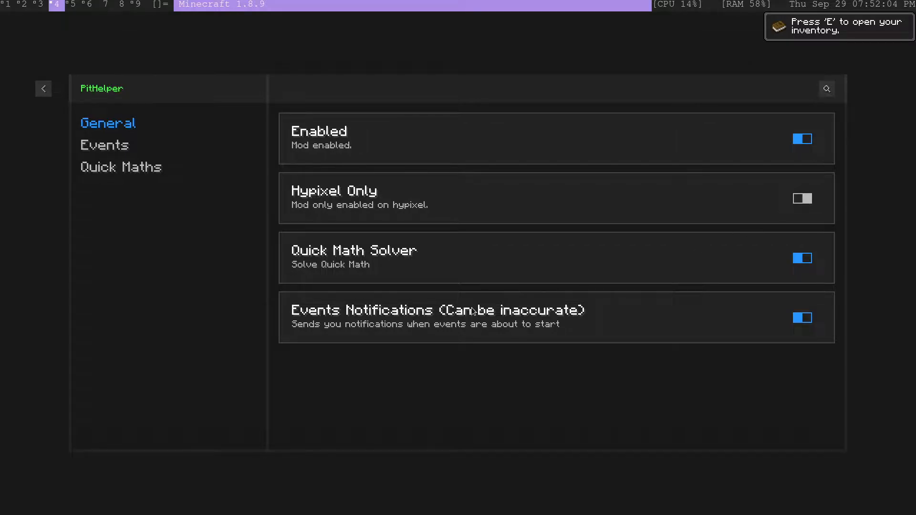
{"action": "mouse_move", "coordinate": [331, 139]}
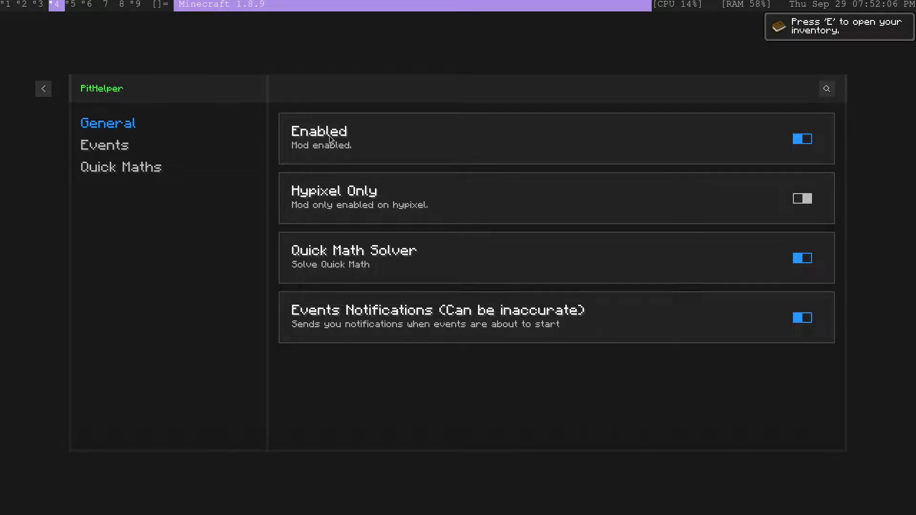
{"action": "mouse_move", "coordinate": [323, 300]}
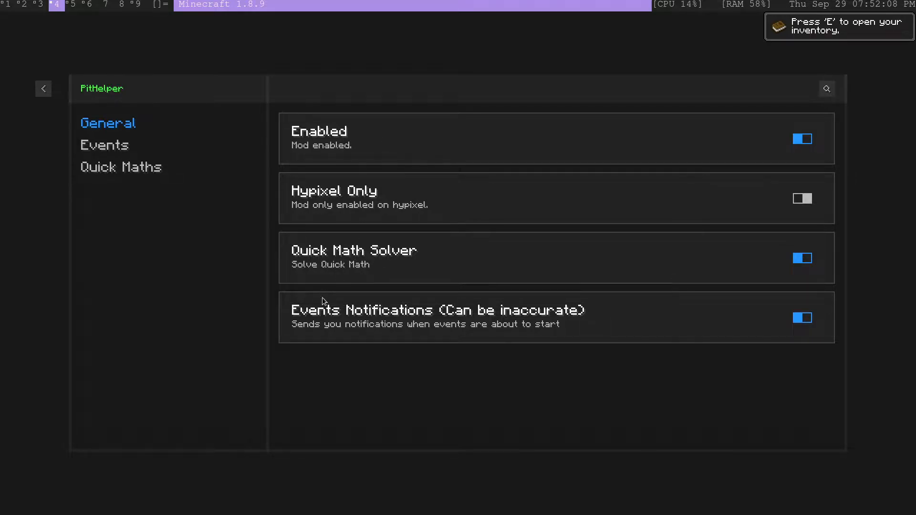
{"action": "mouse_move", "coordinate": [505, 315]}
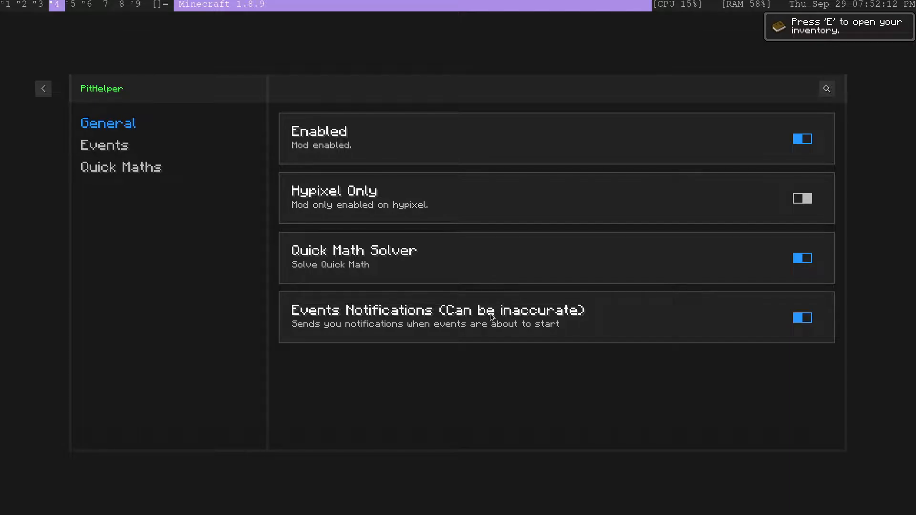
{"action": "mouse_move", "coordinate": [653, 291]}
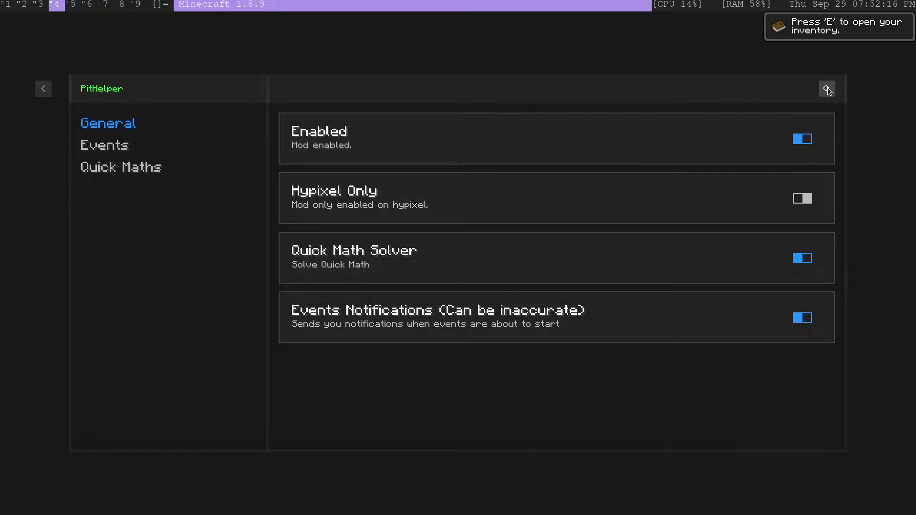
{"action": "mouse_move", "coordinate": [437, 216]}
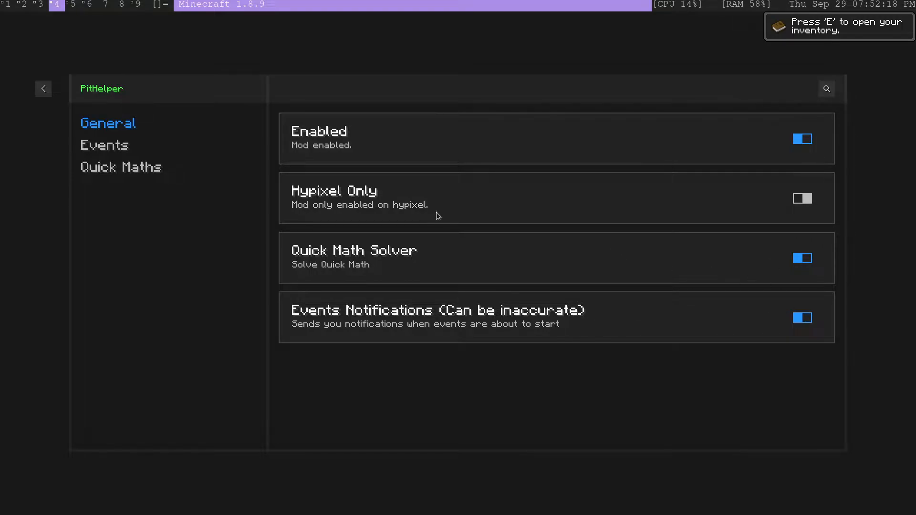
In the Events tab, enable Minor Events Notifications
{"action": "left_click", "coordinate": [104, 146]}
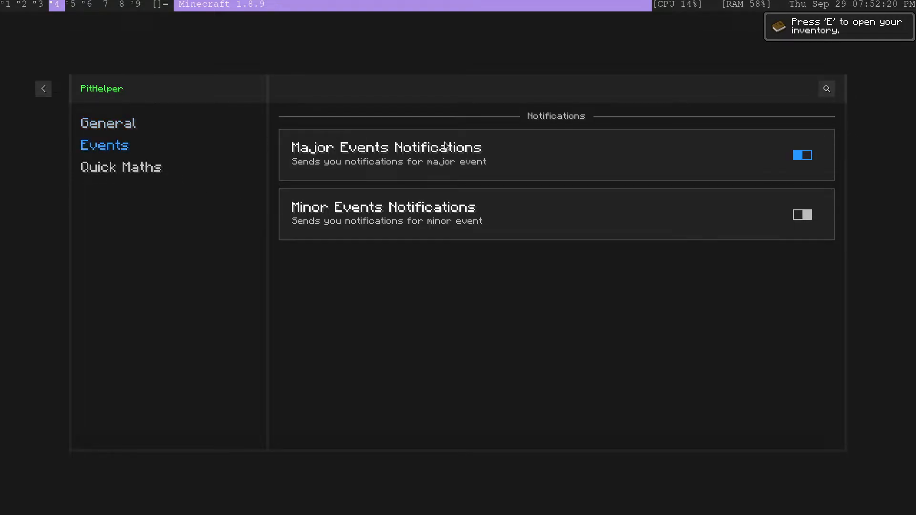
{"action": "mouse_move", "coordinate": [745, 217]}
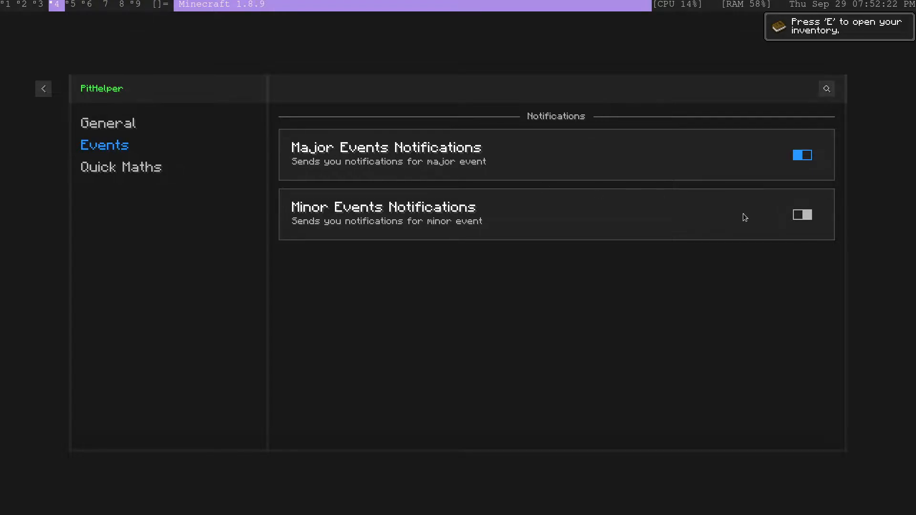
{"action": "left_click", "coordinate": [802, 216]}
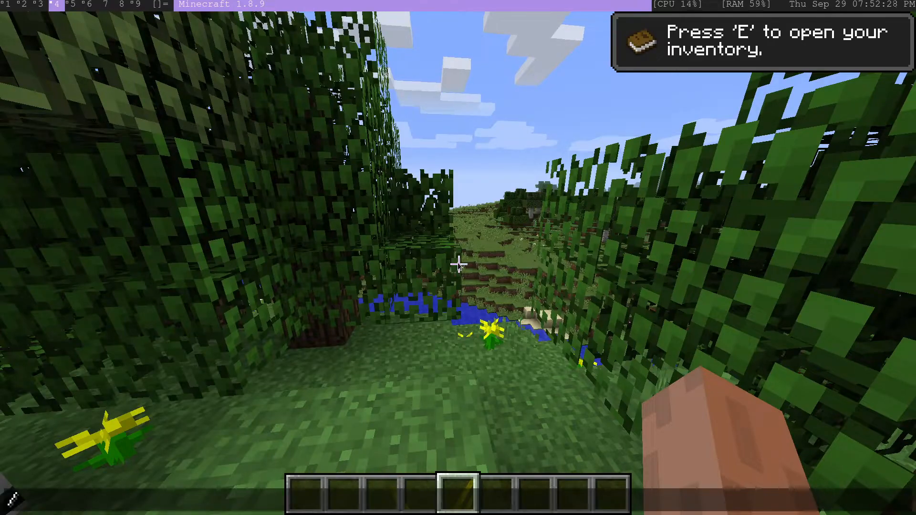
Run /pithelper help, then /pithelper events to list upcoming Pit events
{"action": "type", "text": "/pithelper"}
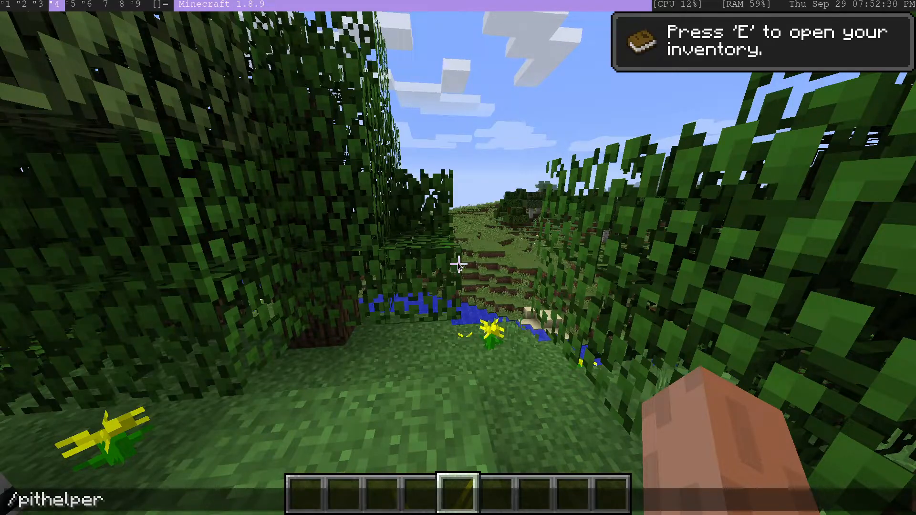
{"action": "type", "text": "hel"}
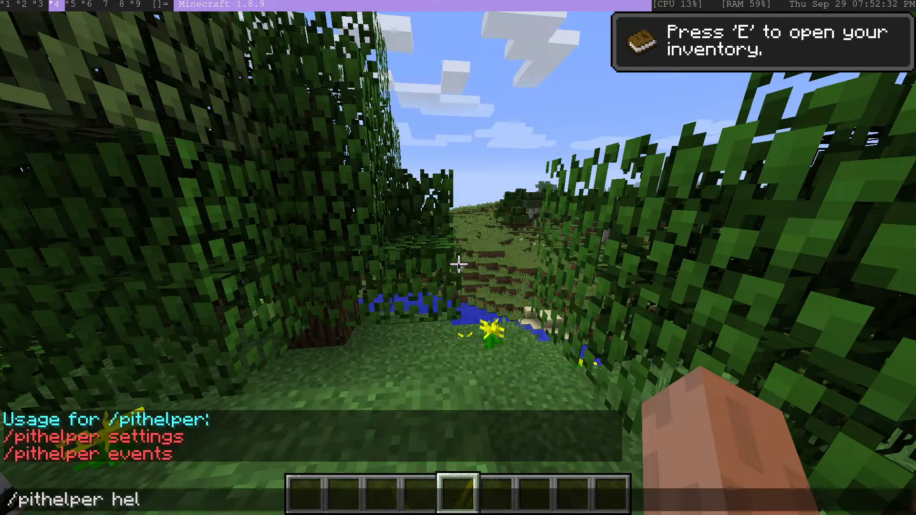
{"action": "type", "text": "events"}
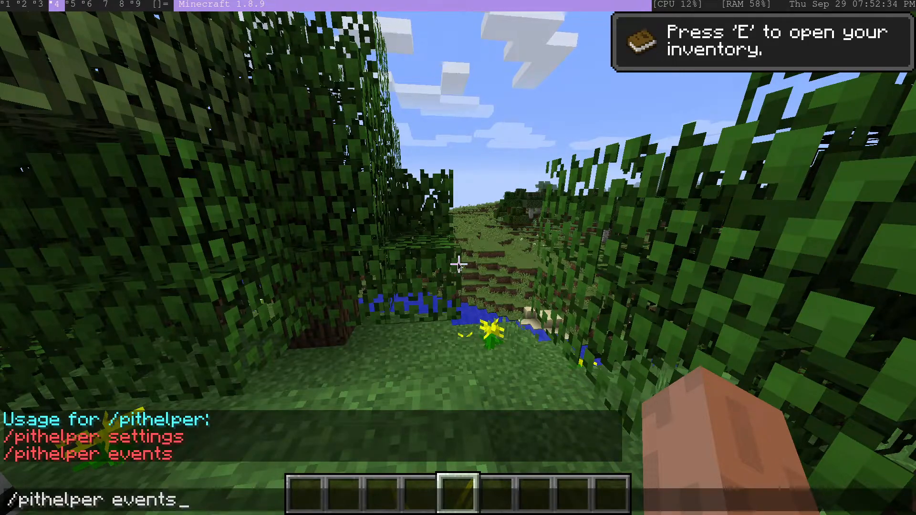
{"action": "key", "text": "enter"}
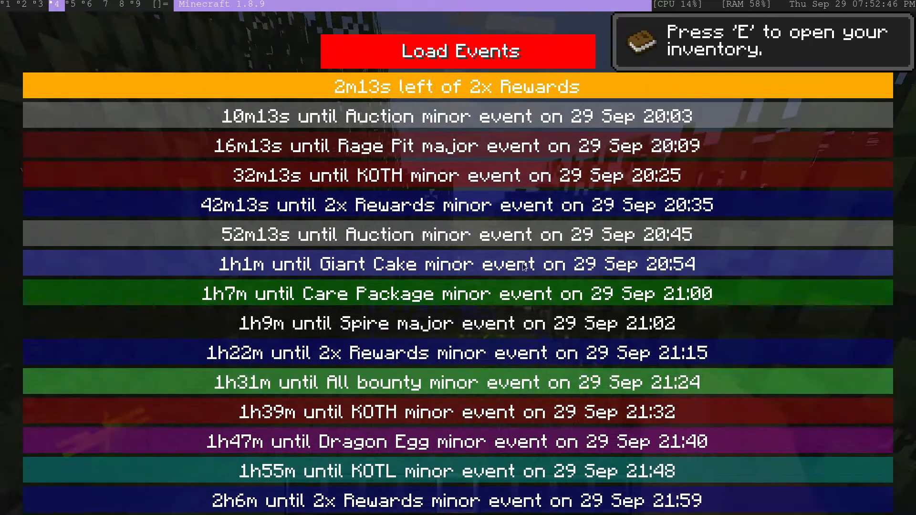
{"action": "scroll", "scroll_direction": "down", "scroll_amount": 3}
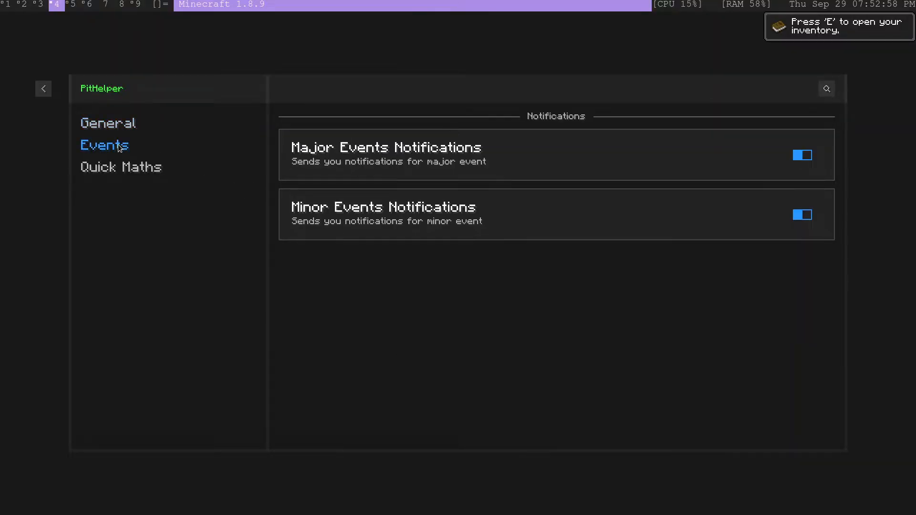
Review the Quick Maths tab, checking the Auto Answer toggle
{"action": "left_click", "coordinate": [121, 167]}
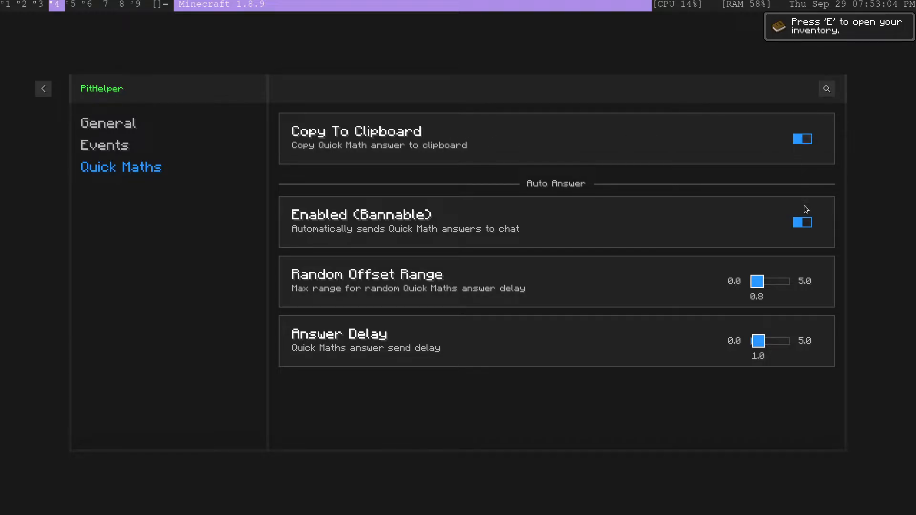
{"action": "left_click", "coordinate": [802, 223]}
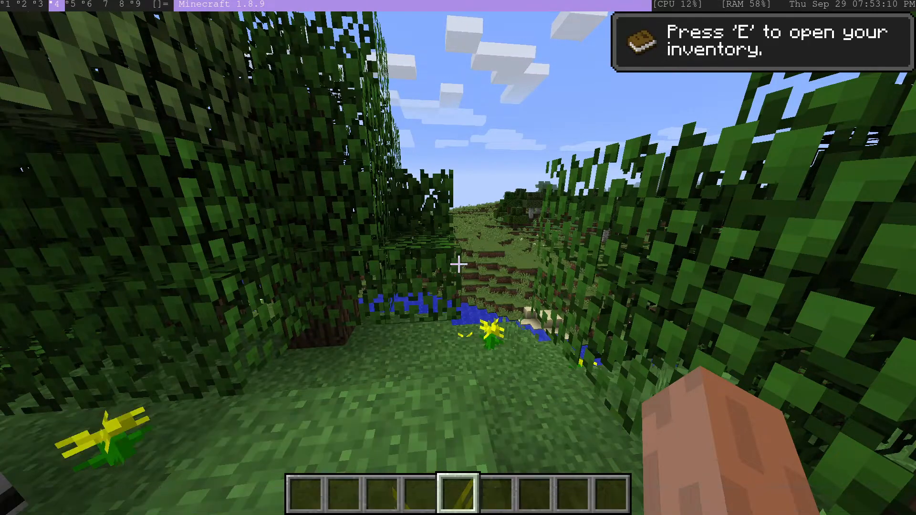
Broadcast the problem 9(8+3) so PitHelper answers 99 and copies it
{"action": "type", "text": "/broadcast"}
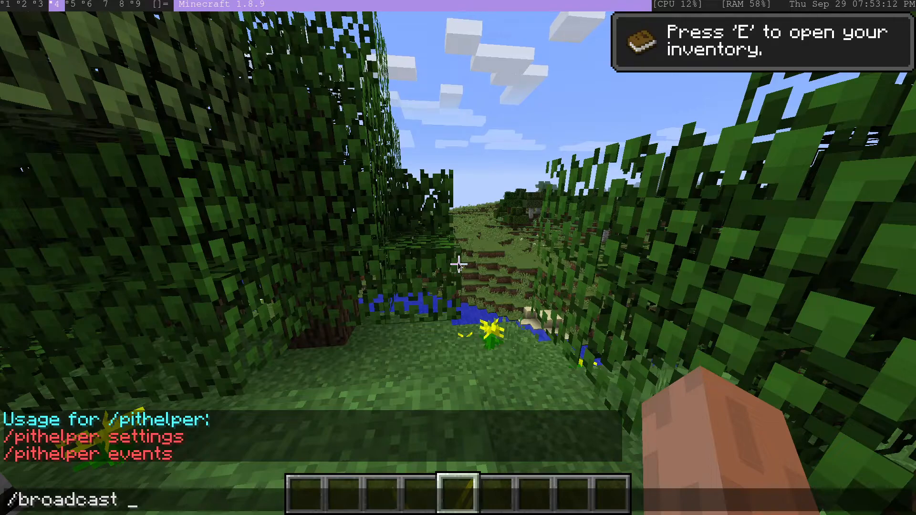
{"action": "type", "text": "9"}
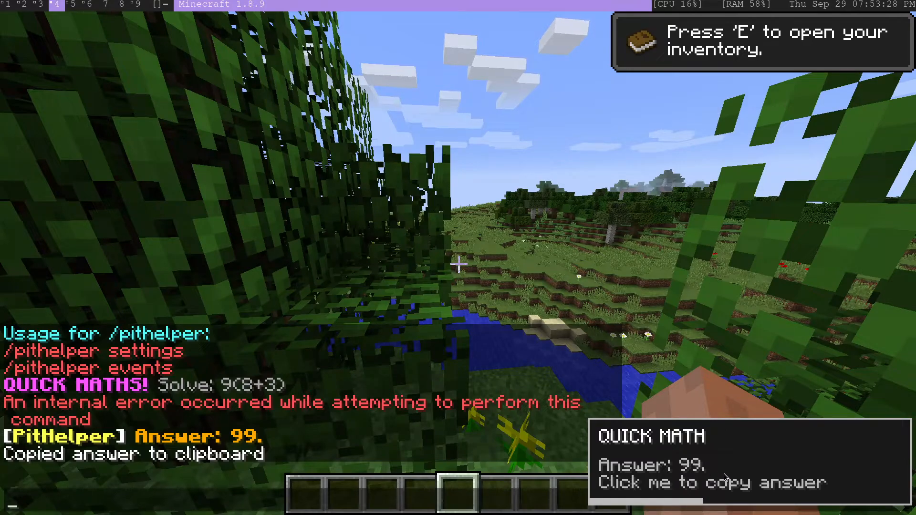
{"action": "mouse_move", "coordinate": [777, 471]}
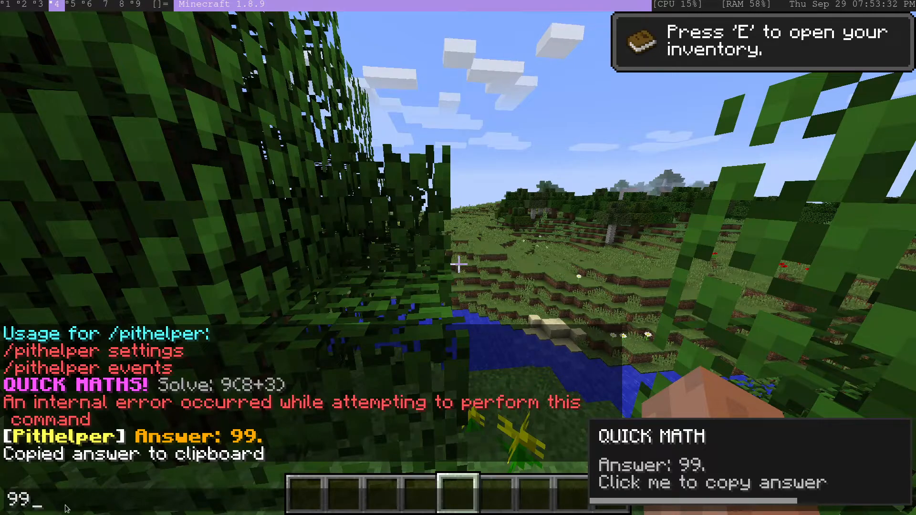
{"action": "type", "text": "/broadcast 9(8+3)"}
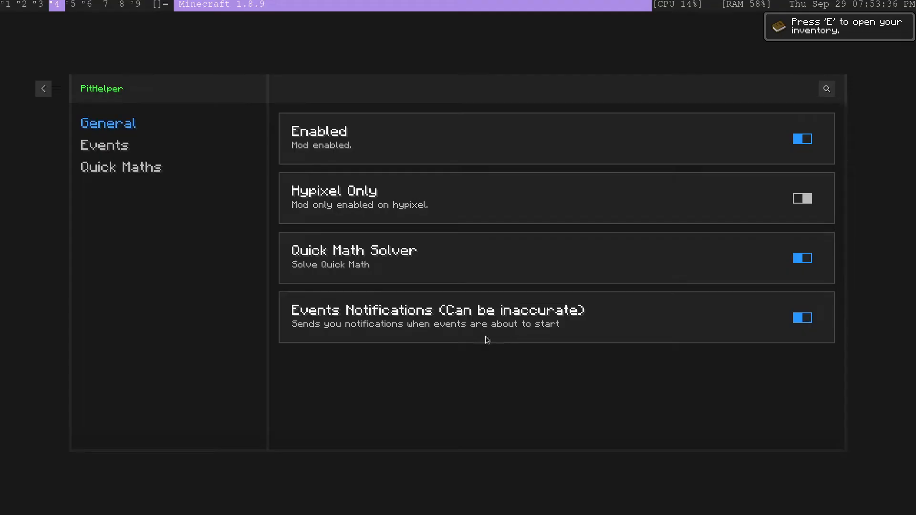
Set Random Offset Range and Answer Delay to 0.6 in Quick Maths, then close
{"action": "left_click", "coordinate": [120, 167]}
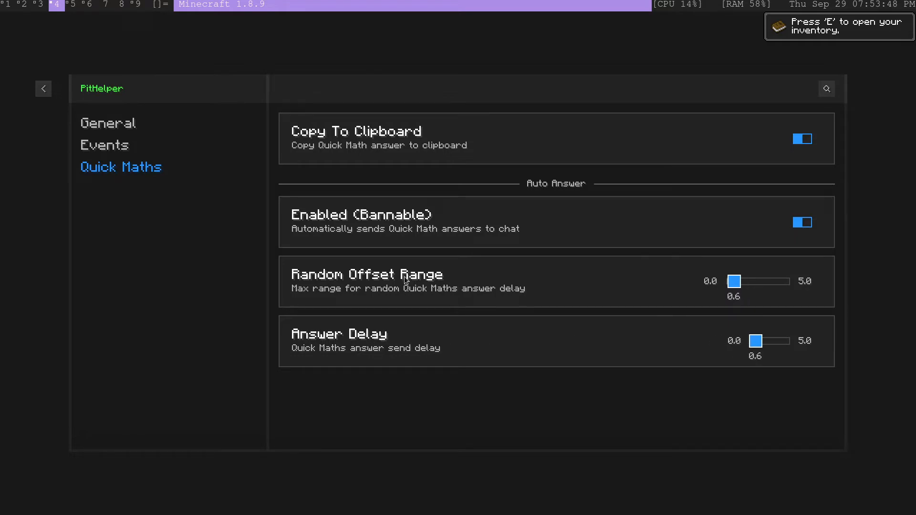
{"action": "key", "text": "Escape"}
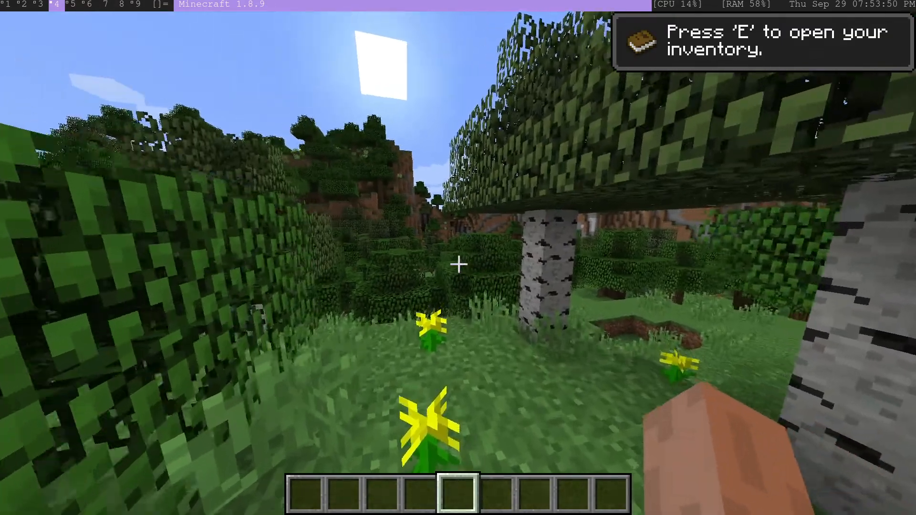